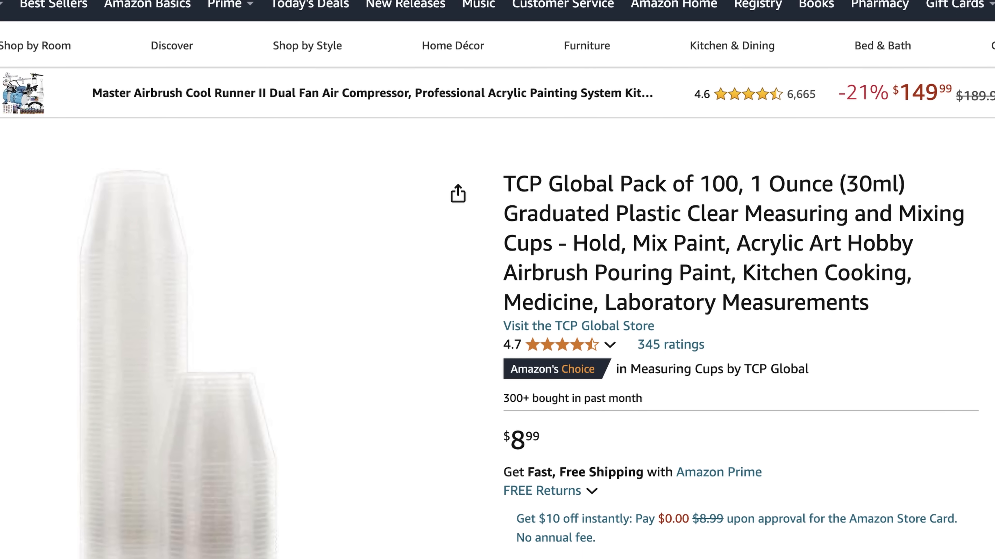
pyautogui.scroll(-3)
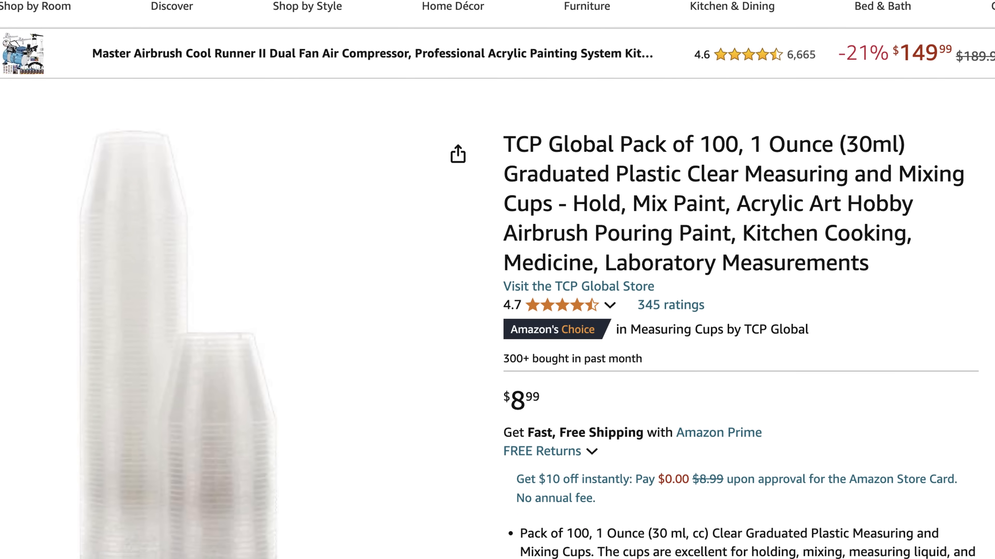
pyautogui.scroll(-3)
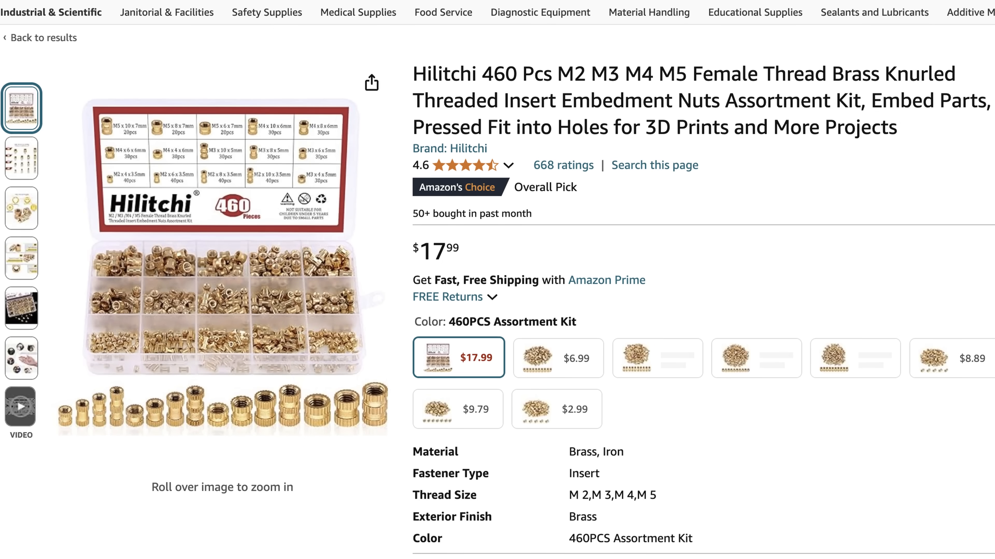
pyautogui.scroll(-3)
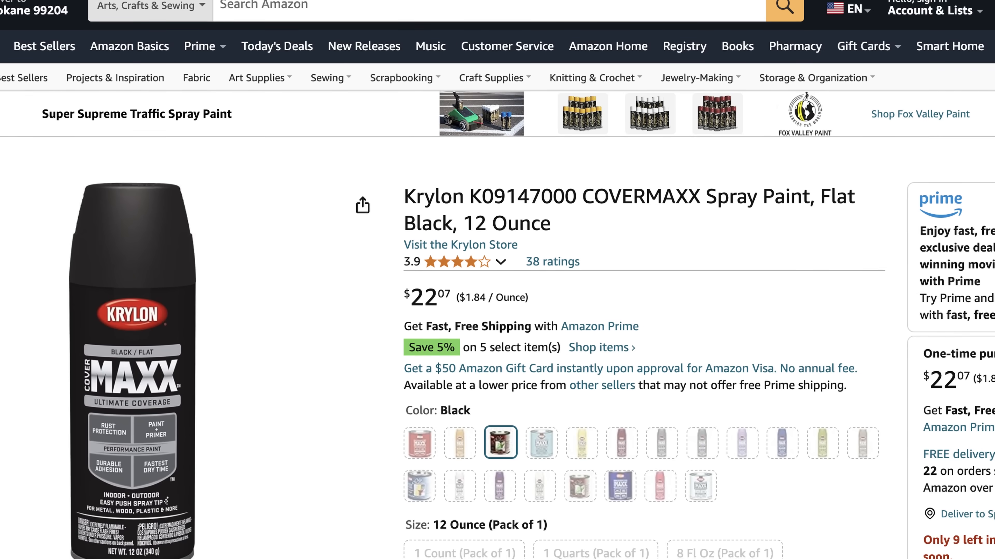
pyautogui.scroll(-3)
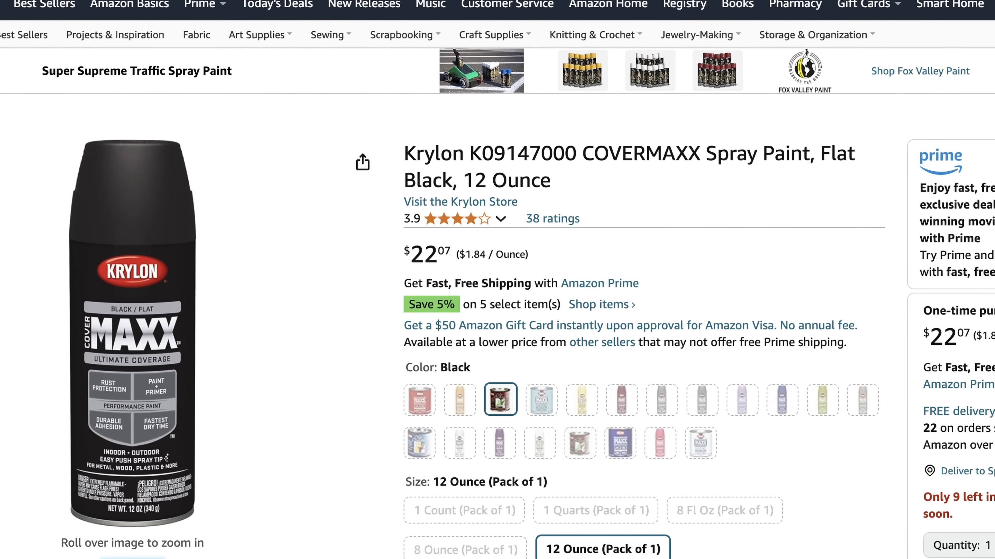
pyautogui.scroll(-3)
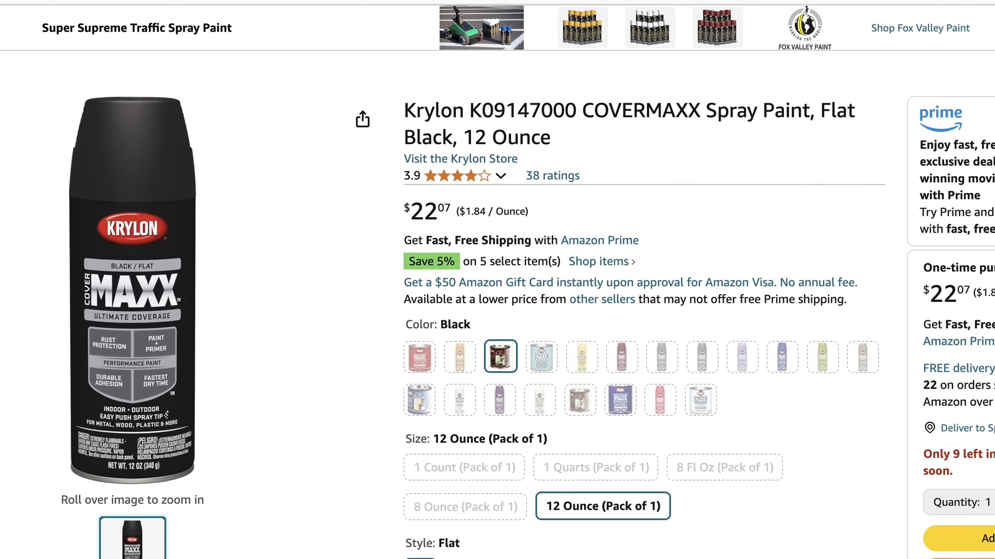